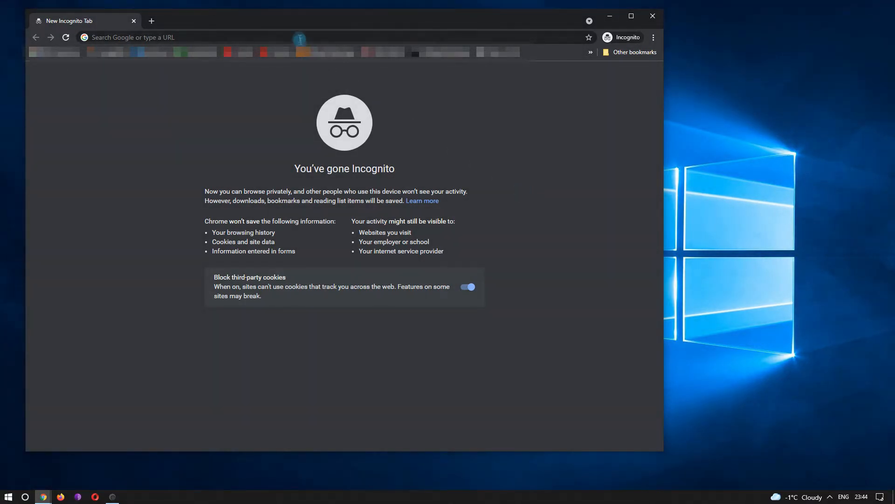
- Load the decoder.link SSL tools site in the incognito window
{"action": "type", "text": "decoder.l"}
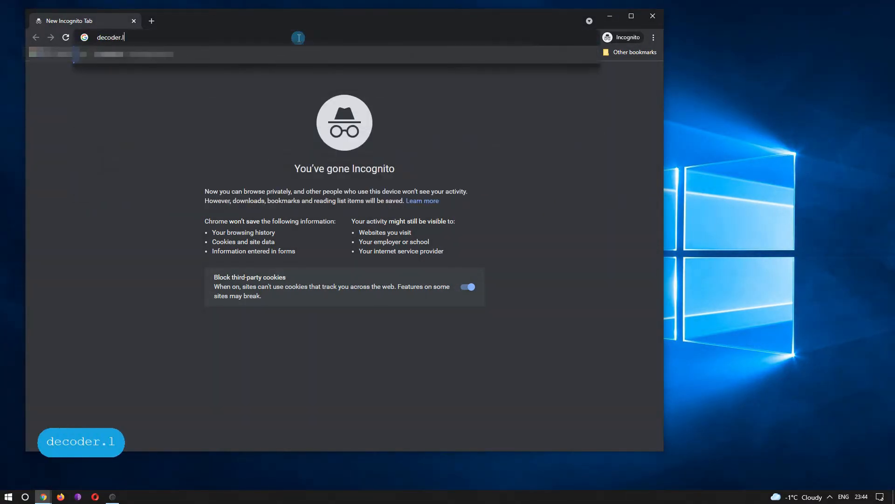
{"action": "key", "text": "Enter"}
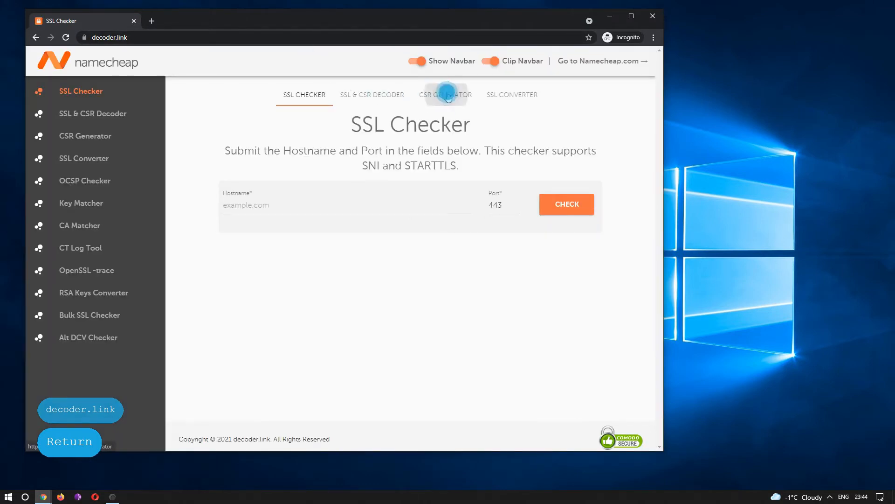
- Fill the CSR Generator form: domain example.com, Houston, Texas, organization NA, country US
{"action": "left_click", "coordinate": [445, 94]}
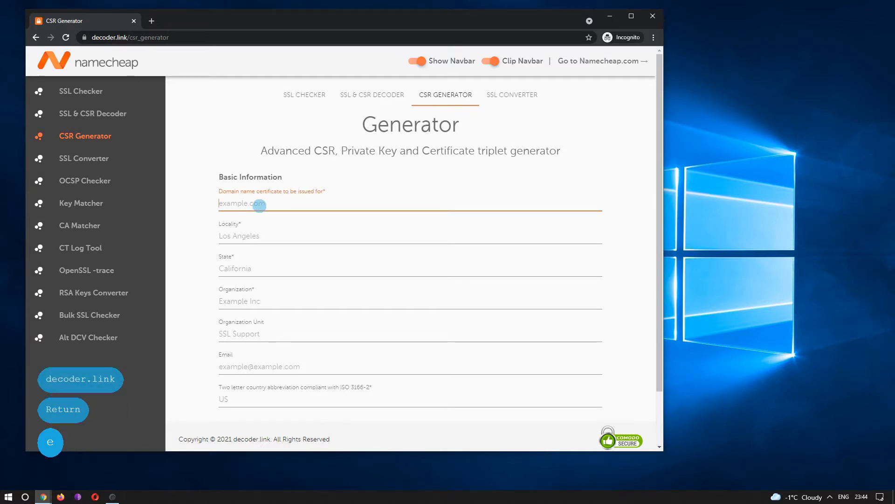
{"action": "type", "text": "example.c"}
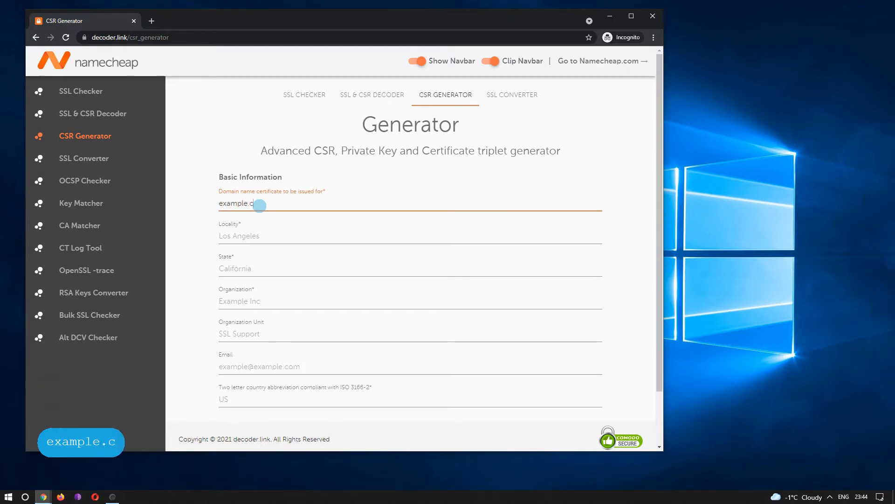
{"action": "type", "text": "om"}
{"action": "left_click", "coordinate": [410, 237]}
{"action": "type", "text": "Houston"}
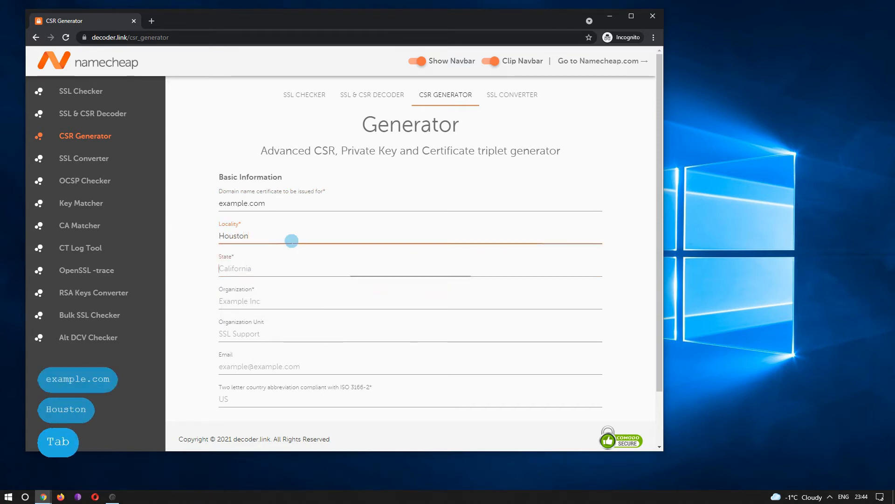
{"action": "type", "text": "Texas"}
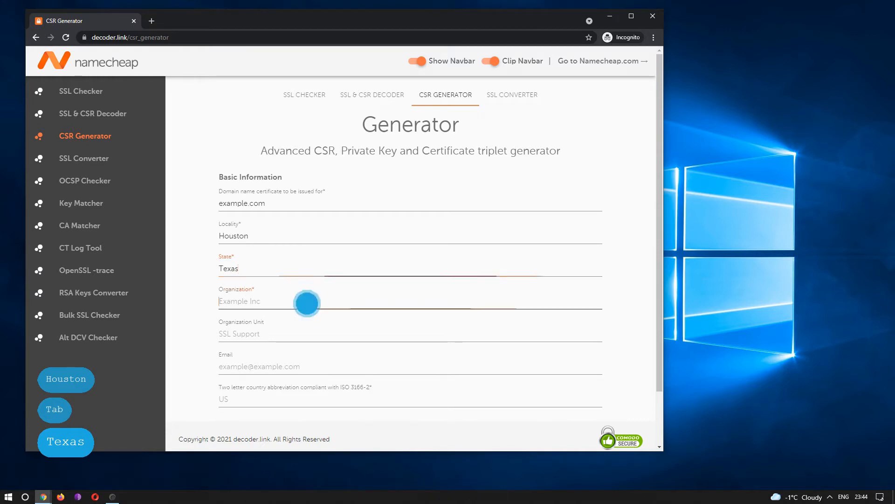
{"action": "left_click", "coordinate": [307, 301]}
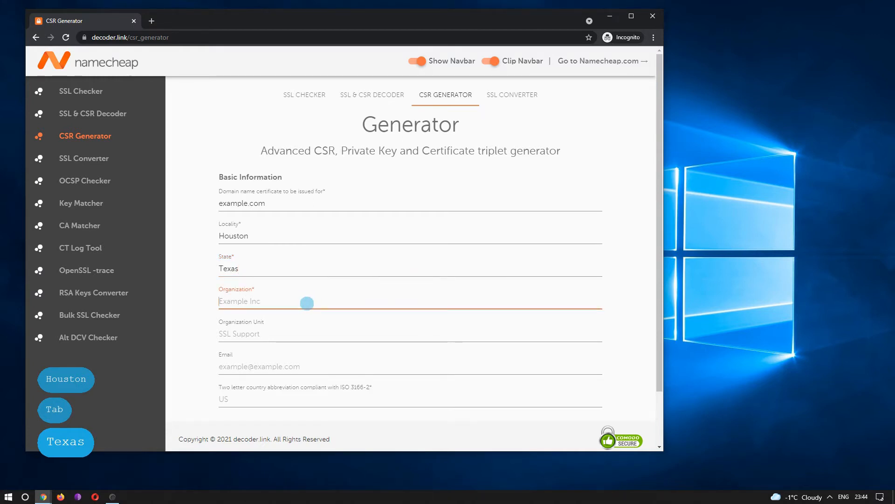
{"action": "type", "text": "NA"}
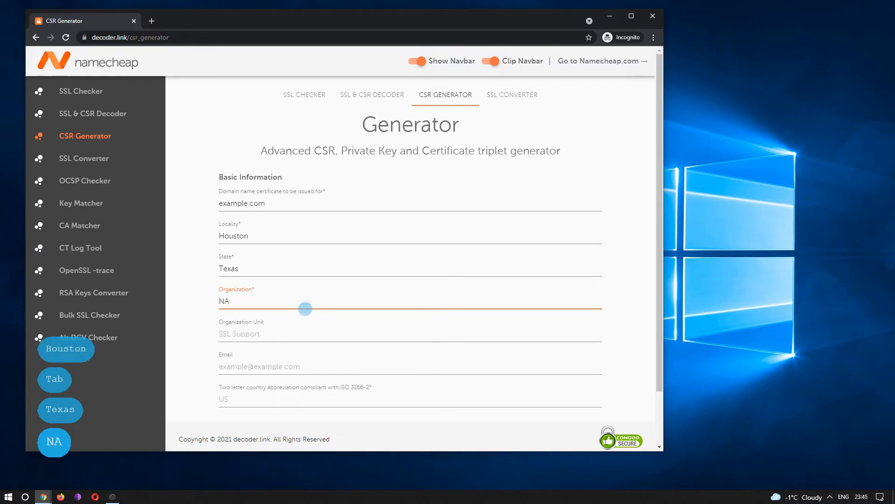
{"action": "scroll", "scroll_direction": "down", "scroll_amount": 3}
{"action": "type", "text": "US"}
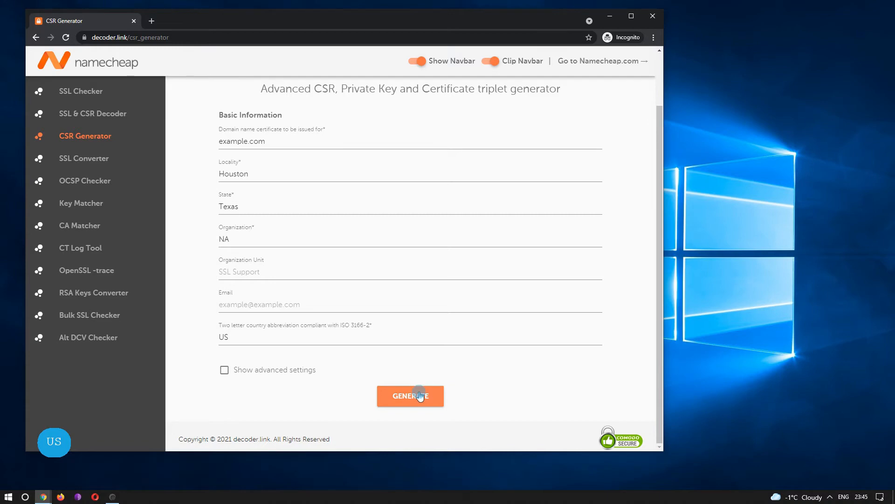
- Generate the CSR and review the Private Key and Certificate results before returning to the CSR
{"action": "left_click", "coordinate": [411, 396]}
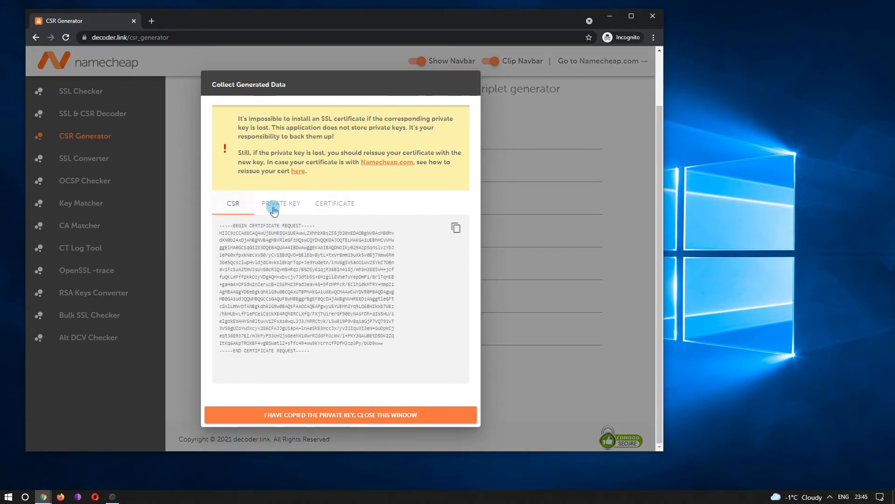
{"action": "left_click", "coordinate": [280, 202]}
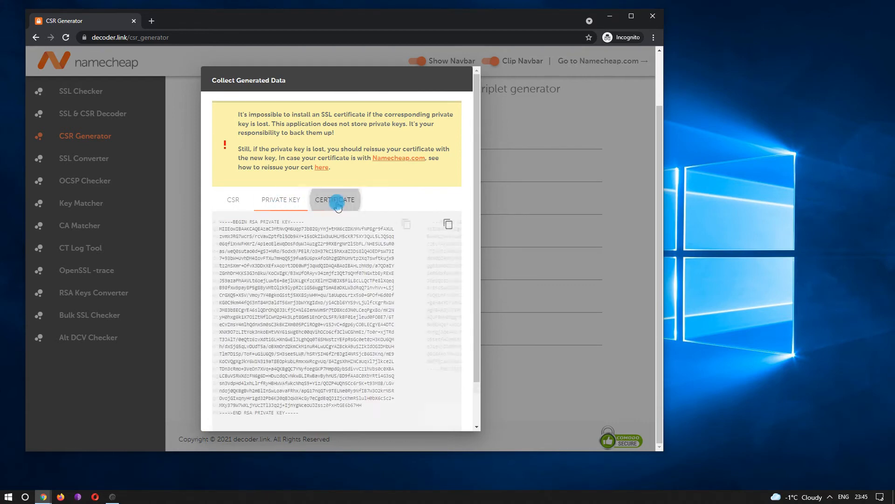
{"action": "left_click", "coordinate": [335, 199]}
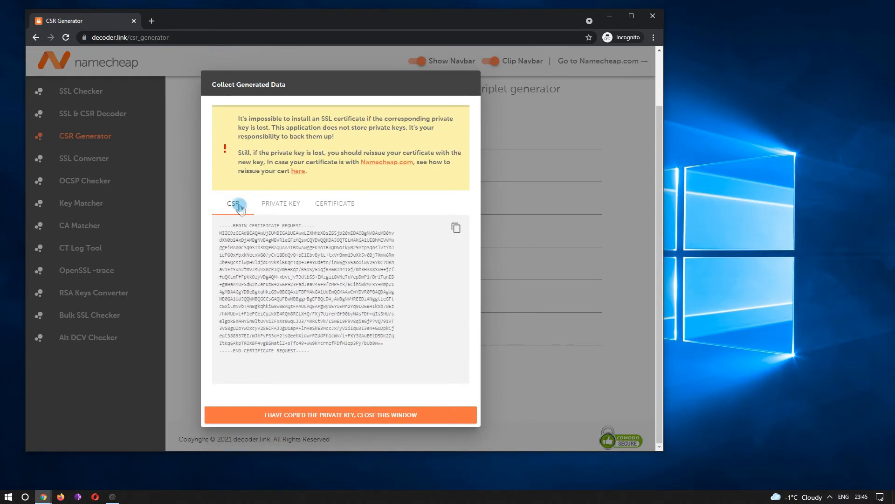
{"action": "left_click", "coordinate": [455, 228]}
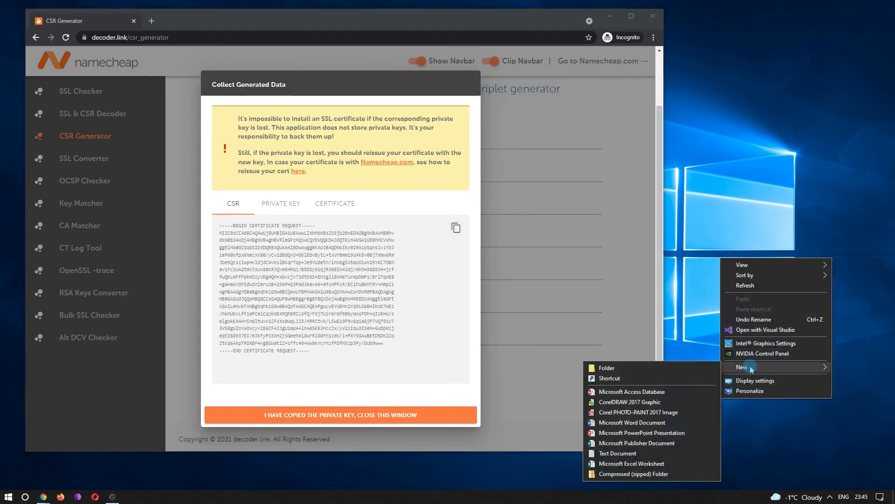
- Create csr.txt on the desktop, paste the generated CSR into it and save
{"action": "left_click", "coordinate": [618, 454]}
{"action": "type", "text": "csr"}
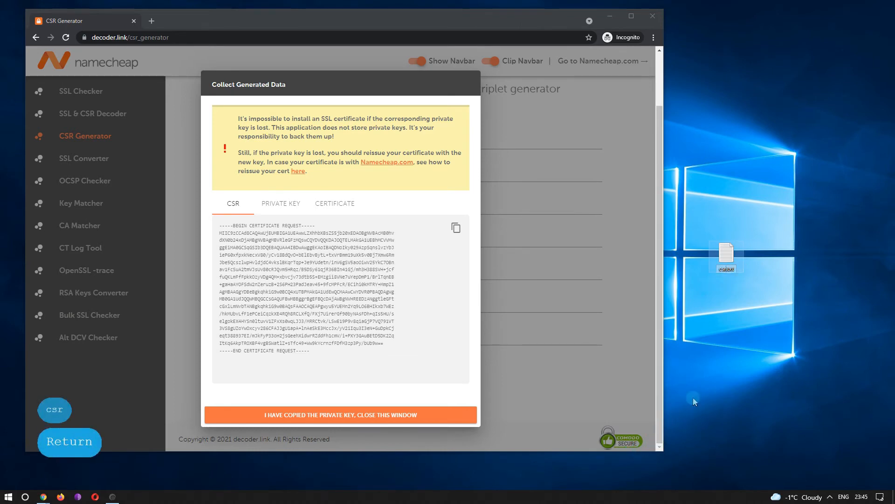
{"action": "key", "text": "ctrl+v"}
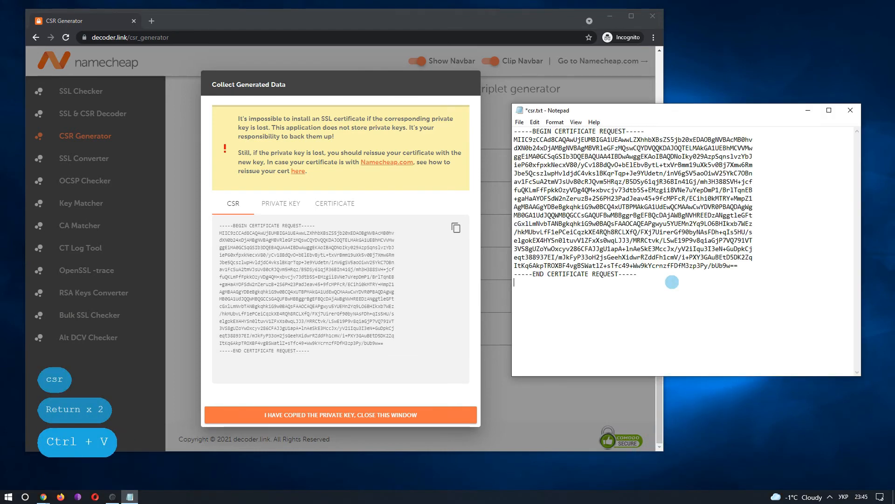
{"action": "left_click", "coordinate": [519, 122]}
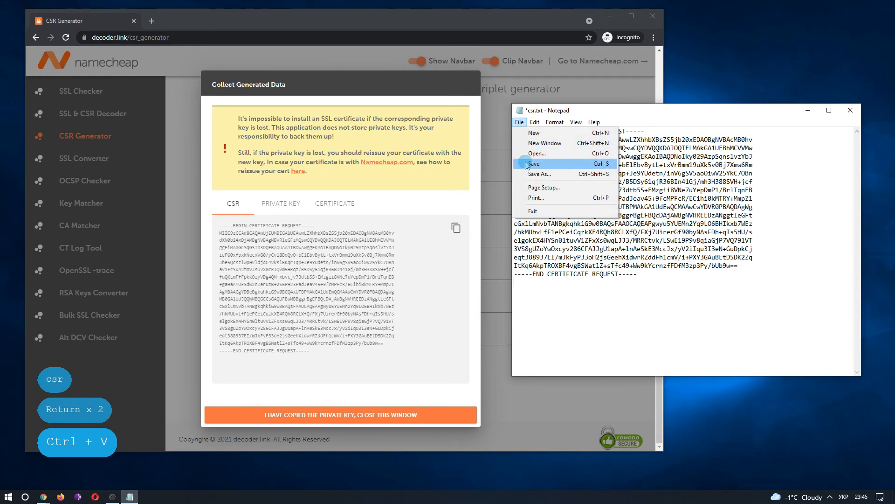
{"action": "left_click", "coordinate": [533, 164]}
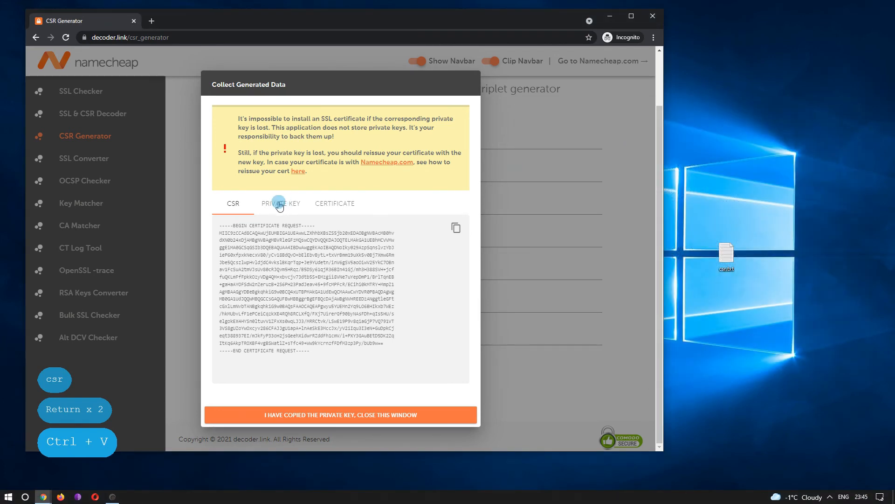
- Copy the generated private key and paste it into a new key.txt file on the desktop
{"action": "left_click", "coordinate": [281, 203]}
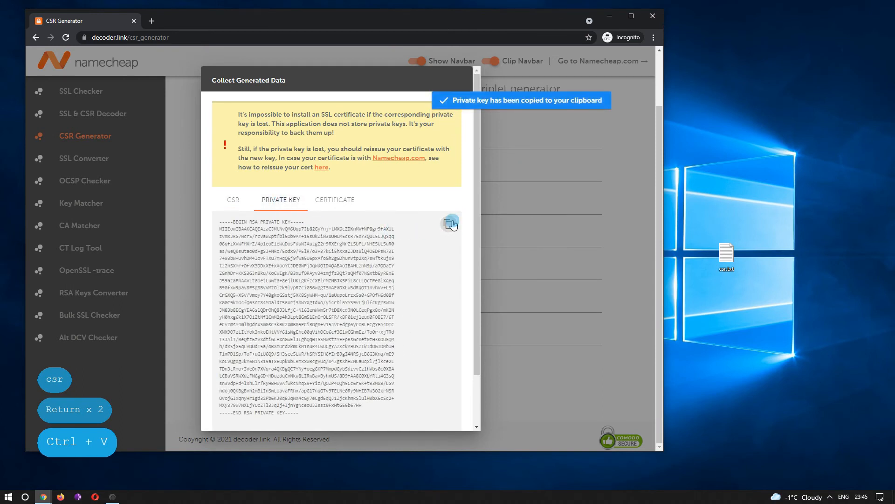
{"action": "right_click", "coordinate": [743, 263]}
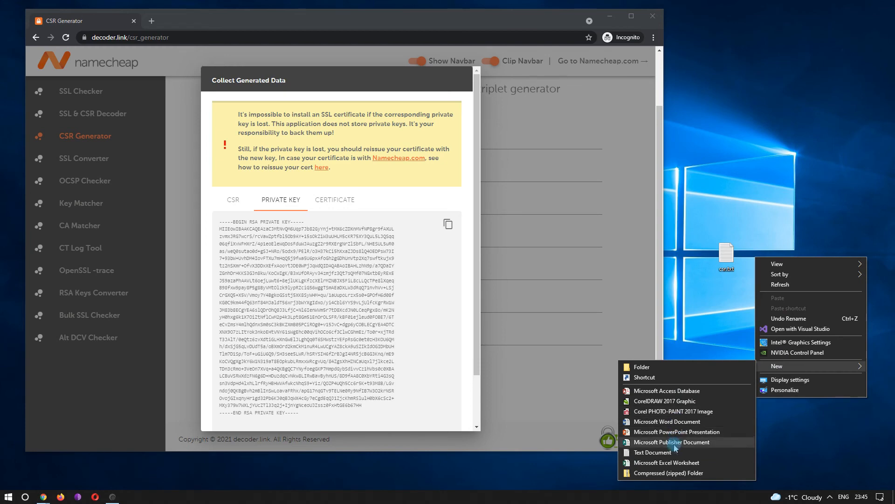
{"action": "left_click", "coordinate": [652, 451]}
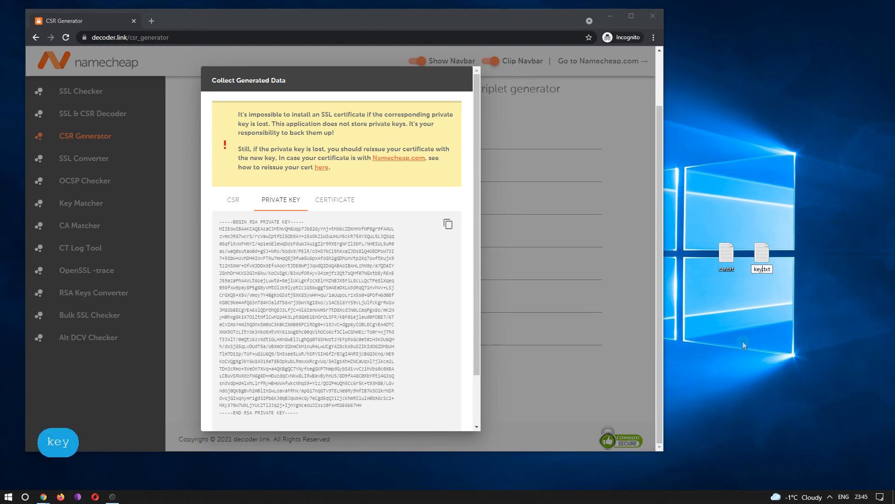
{"action": "key", "text": "ctrl+v"}
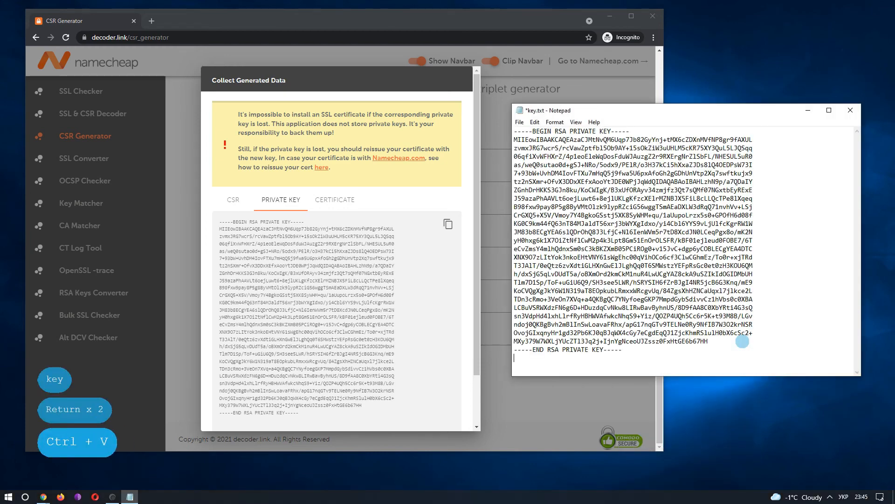